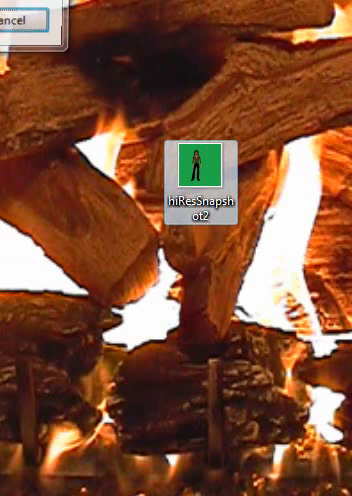
# Step: Launch GIMP from its desktop shortcut so the empty main window appears
pyautogui.doubleClick(202, 160)
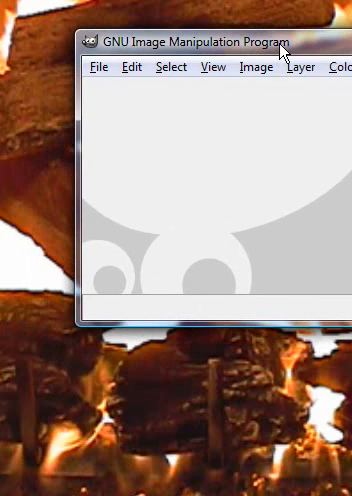
# Step: Open the avatar image of the man in black on a green background via File > Open
pyautogui.click(96, 68)
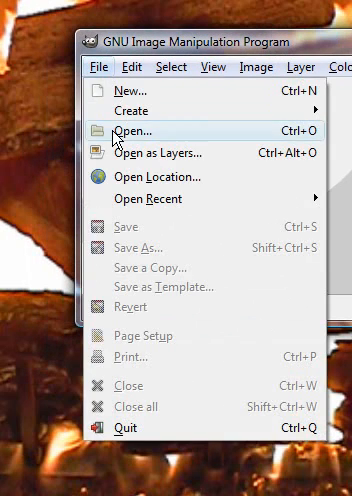
pyautogui.click(122, 130)
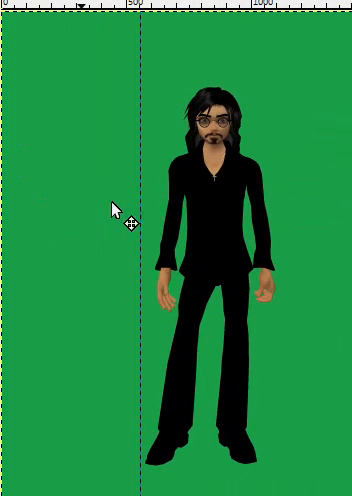
# Step: Drag a vertical guide from the ruler to the left of the avatar figure
pyautogui.moveTo(130, 210); pyautogui.dragTo(300, 304)
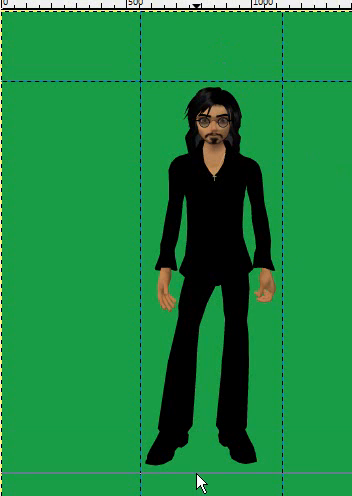
pyautogui.moveTo(204, 480)
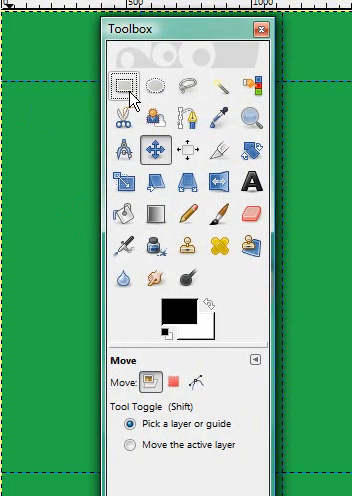
# Step: Crop the image to the selected rectangular strip around the man in black
pyautogui.click(122, 76)
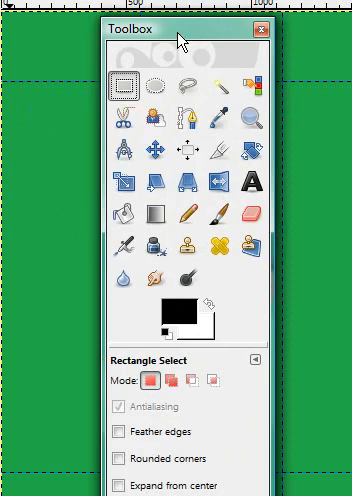
pyautogui.click(262, 32)
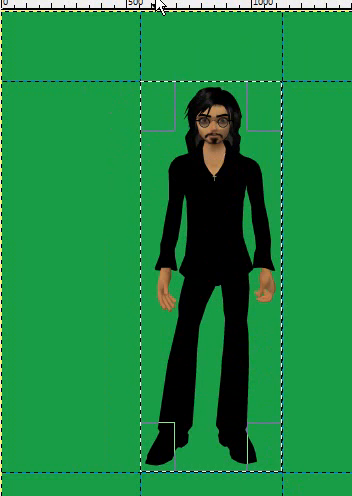
pyautogui.click(150, 4)
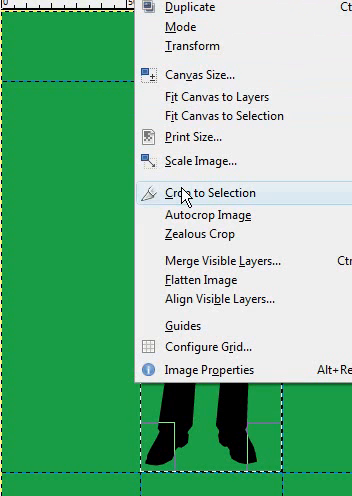
pyautogui.click(212, 192)
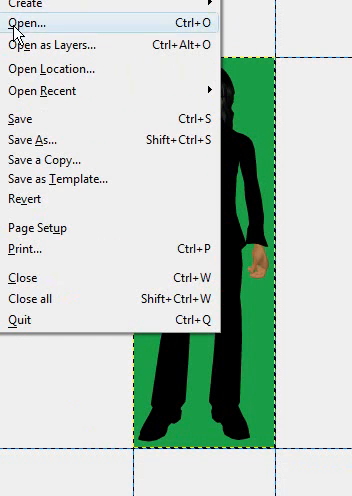
# Step: Start opening the second avatar snapshot from the File menu
pyautogui.click(38, 22)
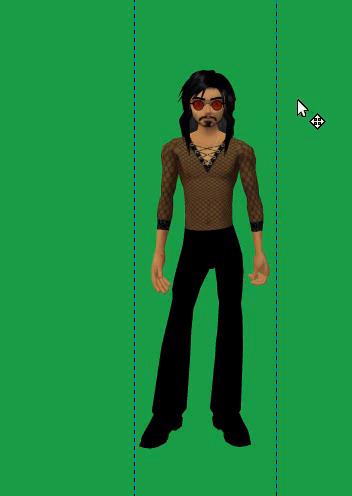
pyautogui.moveTo(212, 54)
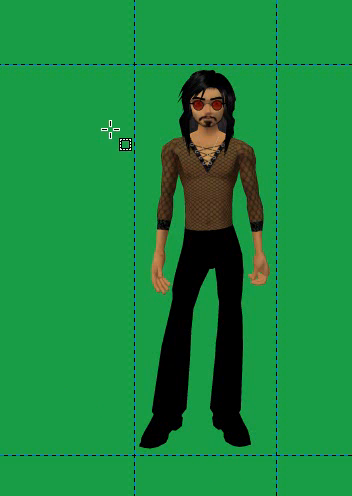
pyautogui.moveTo(138, 62)
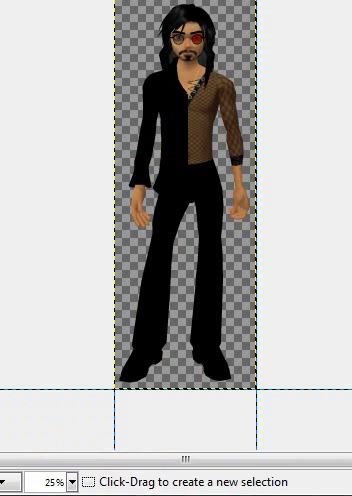
# Step: Save the composite avatar as m1.png in the Documents folder
pyautogui.click(14, 4)
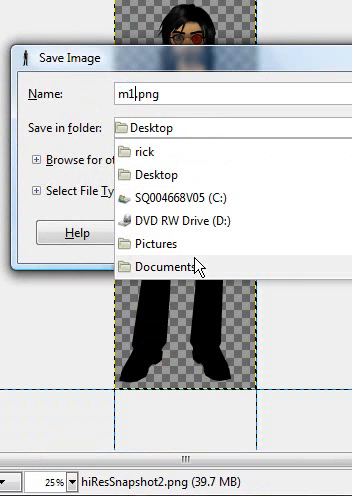
pyautogui.click(178, 264)
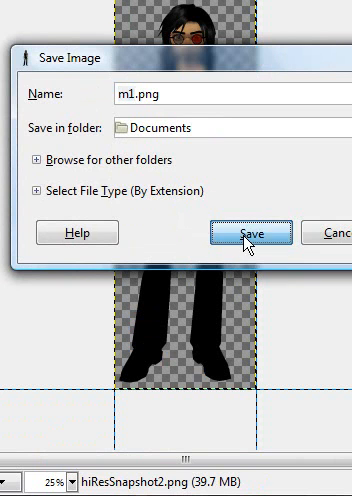
pyautogui.click(248, 232)
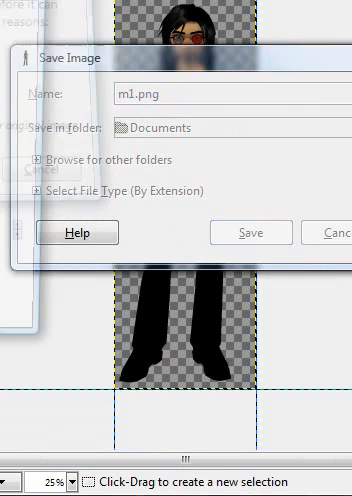